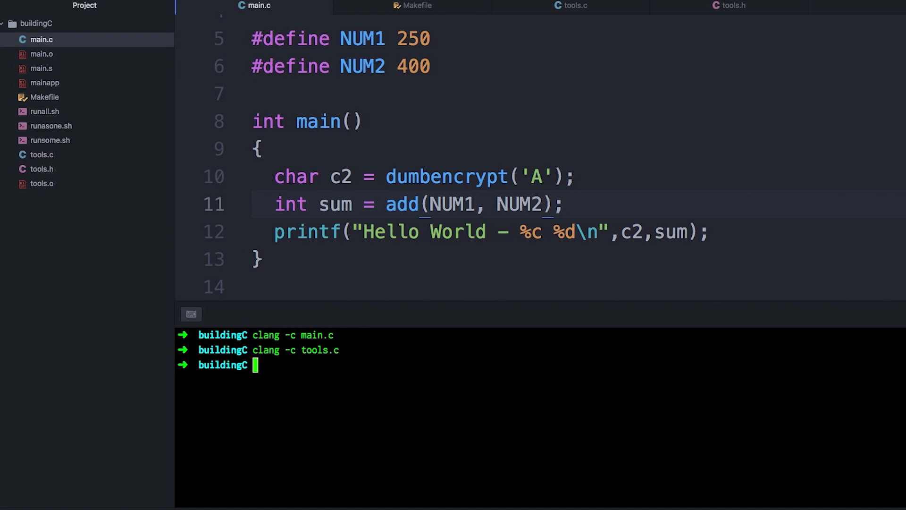
Link main.o and tools.o, run a.out printing 'Hello World - F 650', then append '!!!!!' in main.c
{"action": "type", "text": "clang main.o tools.o"}
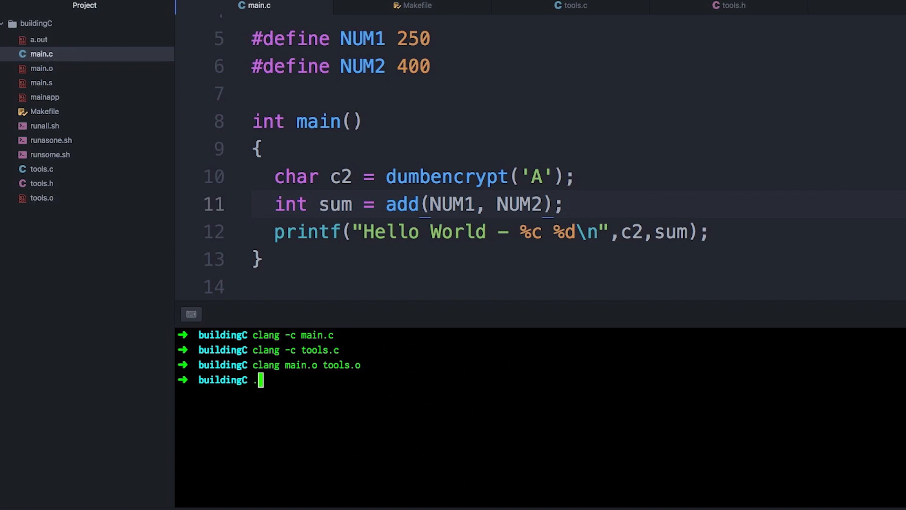
{"action": "type", "text": "/a.out"}
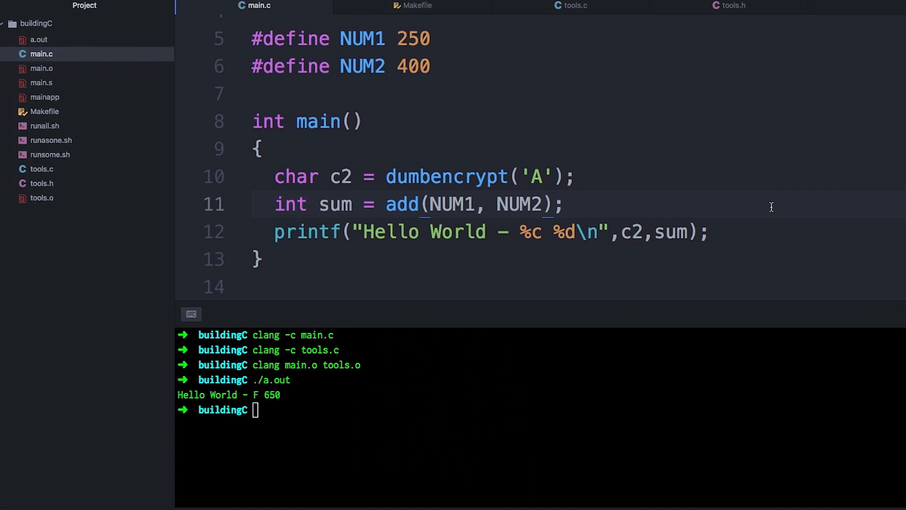
{"action": "left_click", "coordinate": [489, 231]}
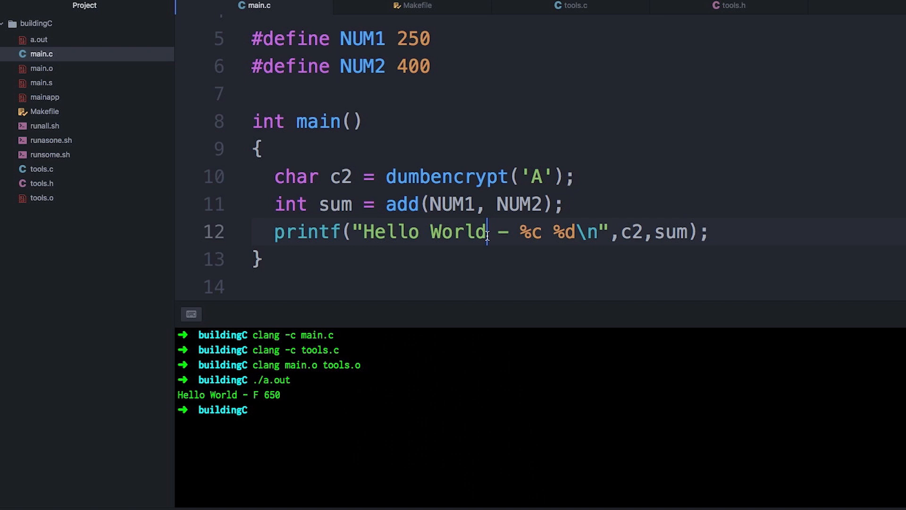
{"action": "type", "text": "!!!!!"}
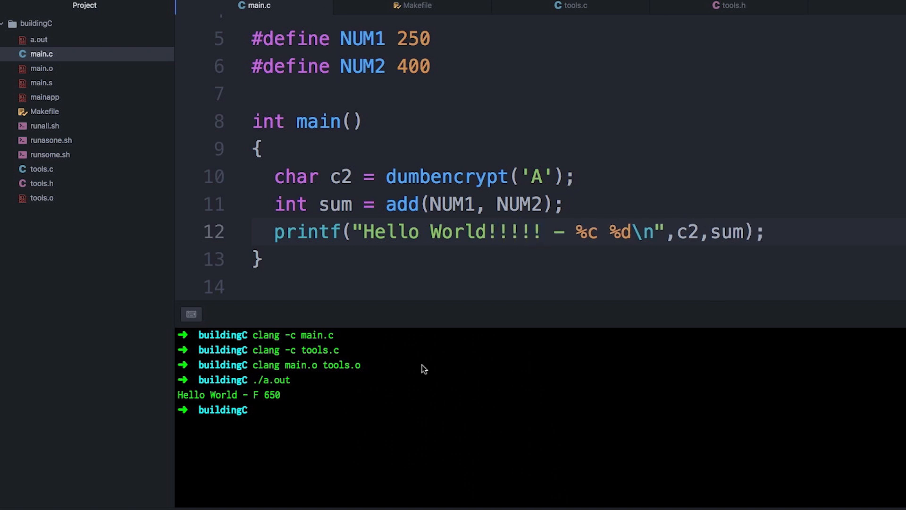
Recompile main.c with clang -c, relink it with tools.o, and enter ./a.out unexecuted
{"action": "type", "text": "cla"}
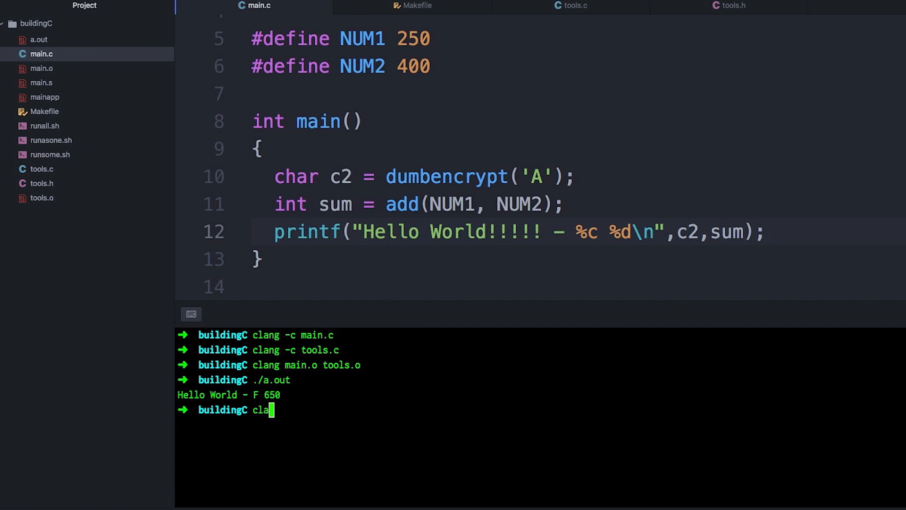
{"action": "type", "text": "ng -c main.c"}
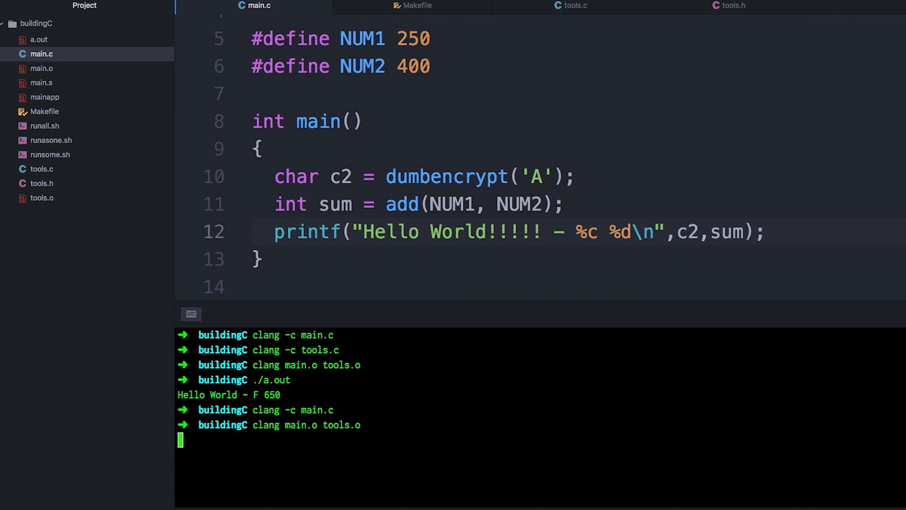
{"action": "type", "text": "./a.out"}
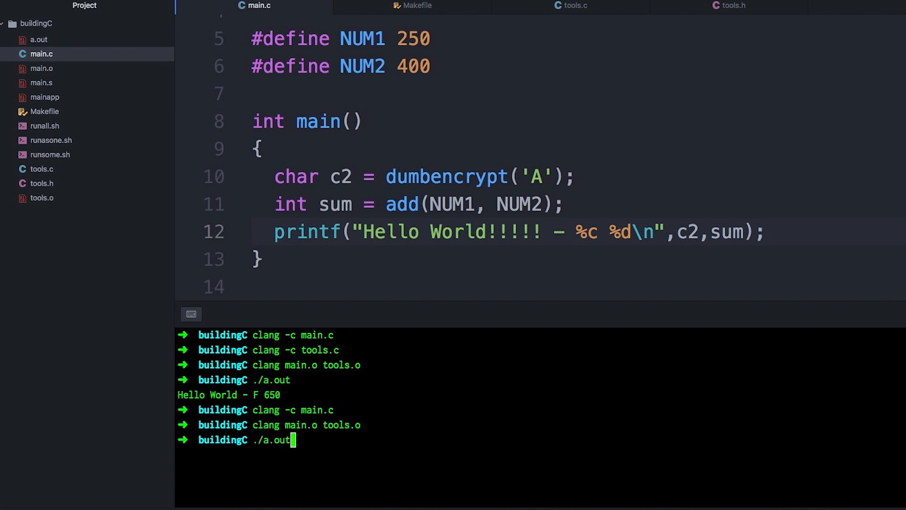